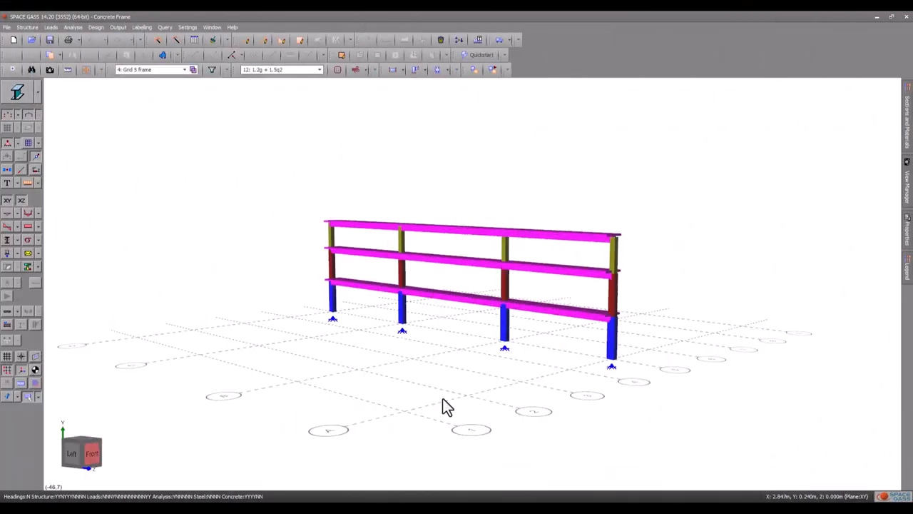
mouse_move(438, 362)
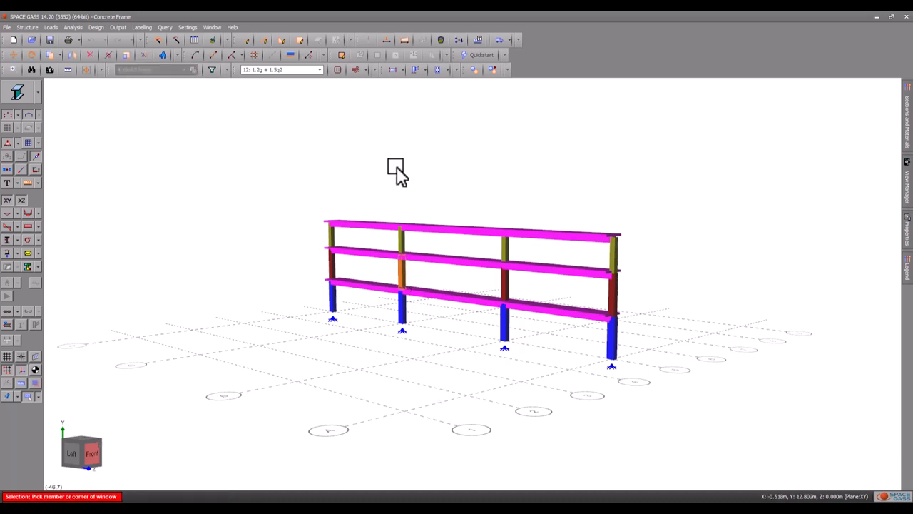
- Start the AS3600 concrete column design from the selected column member's context menu
right_click(394, 168)
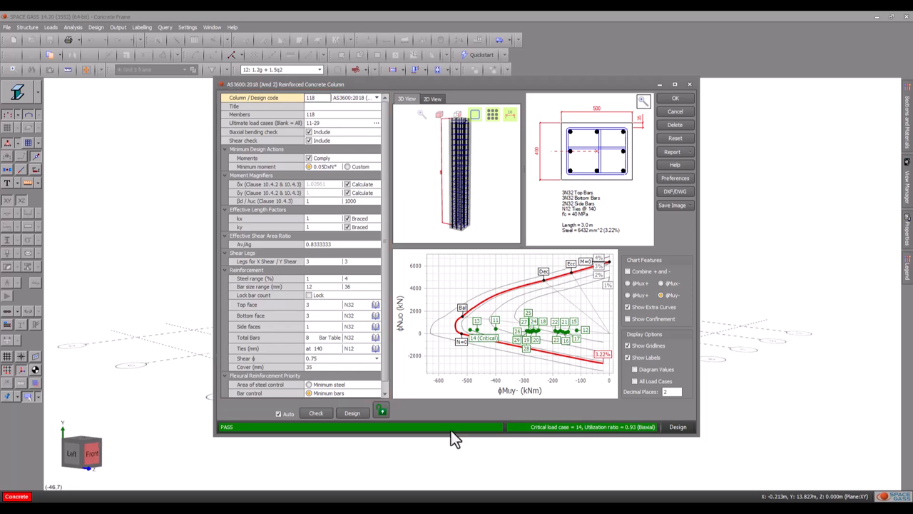
mouse_move(377, 348)
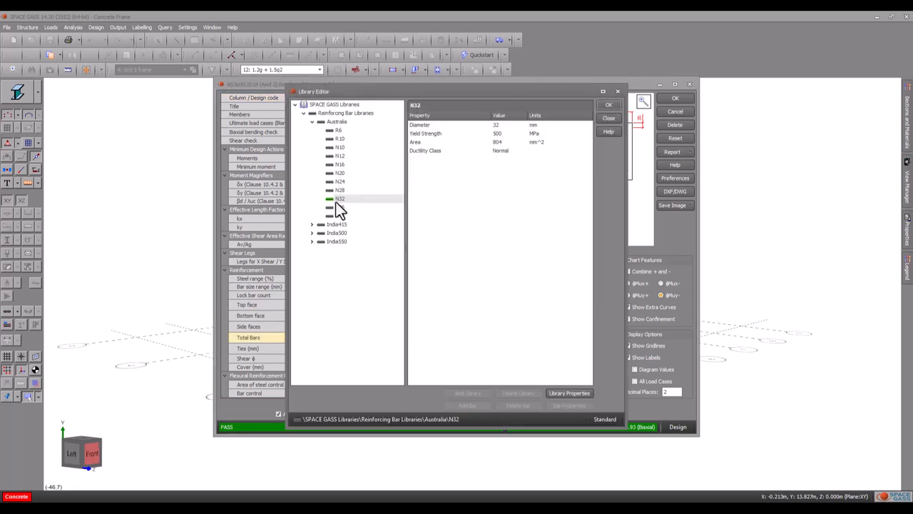
- Choose N28 from the Australian reinforcing bar library, apply it and close the library
click(340, 190)
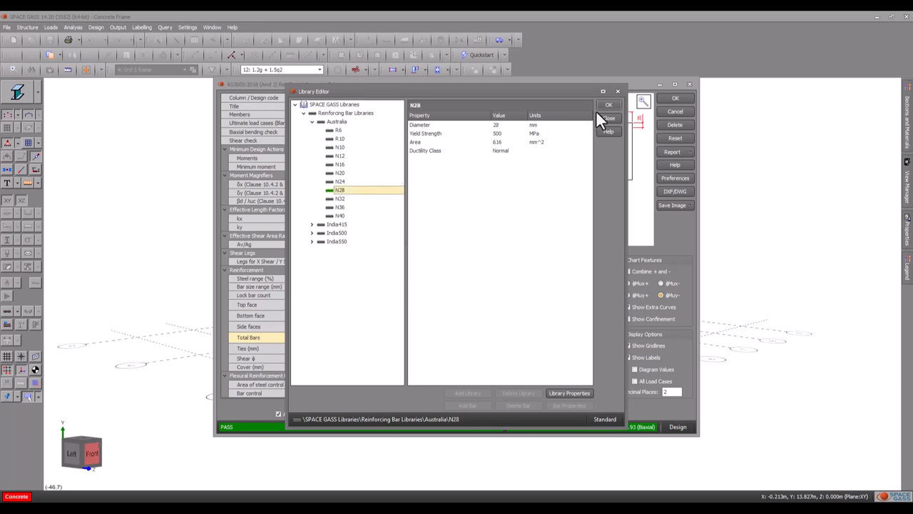
click(608, 117)
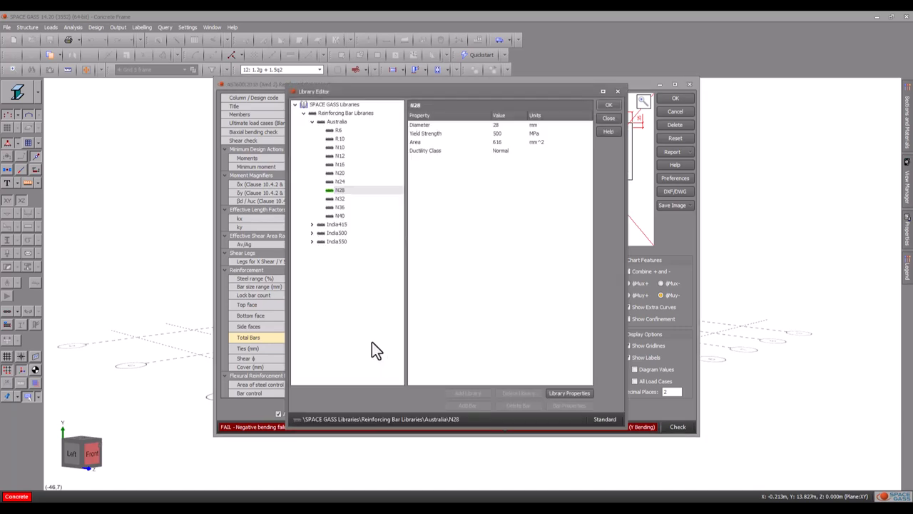
click(342, 198)
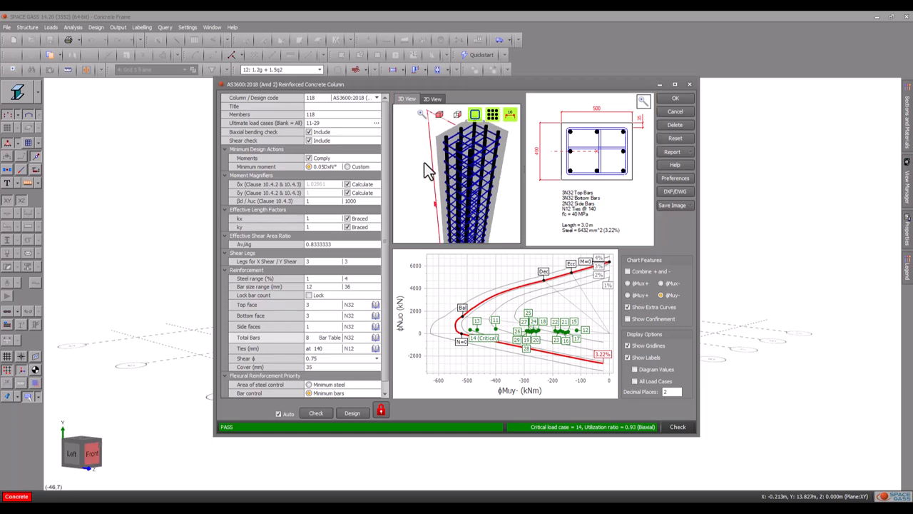
- Review the column's 3D reinforcement cage in the design dialog
click(474, 114)
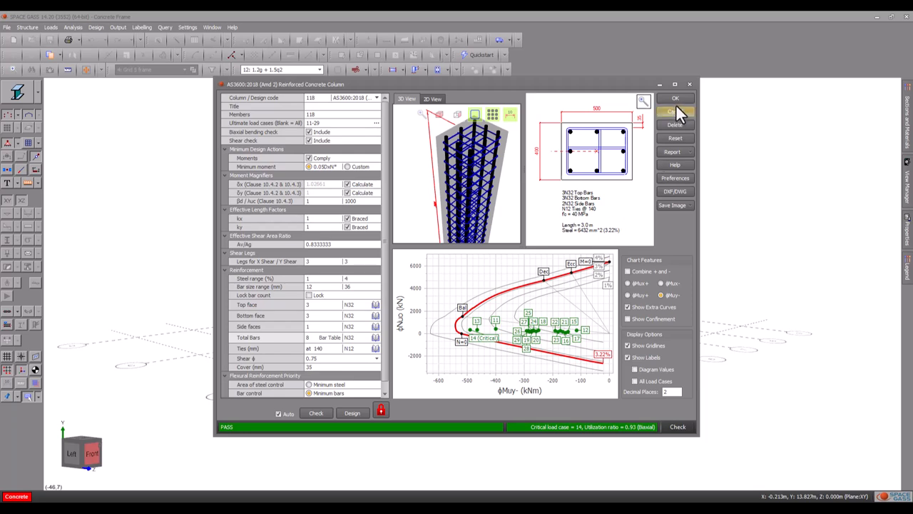
- Accept the column design and launch Reinforced Concrete Management from the Design toolbar
click(676, 99)
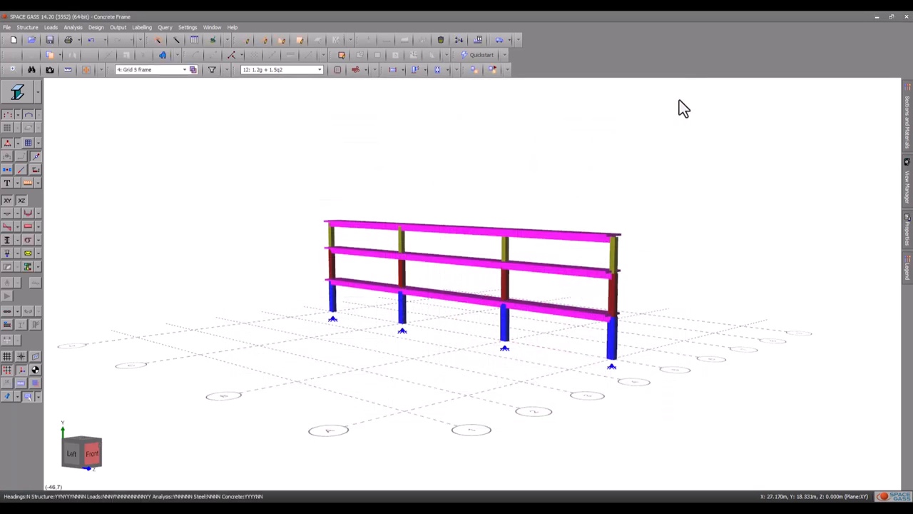
mouse_move(451, 55)
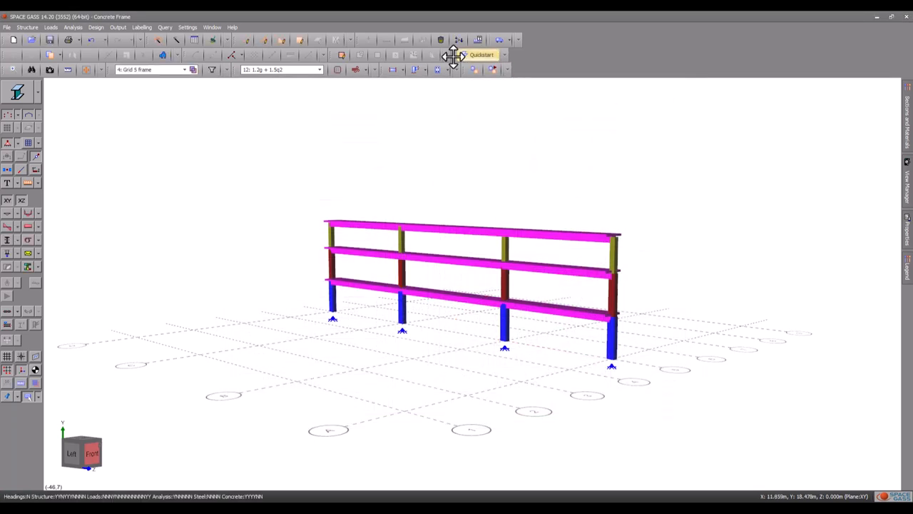
click(432, 68)
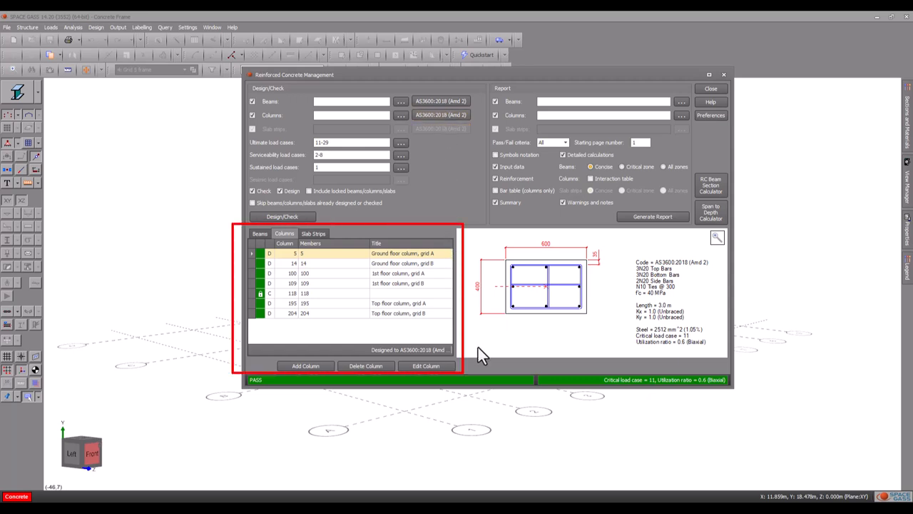
mouse_move(406, 313)
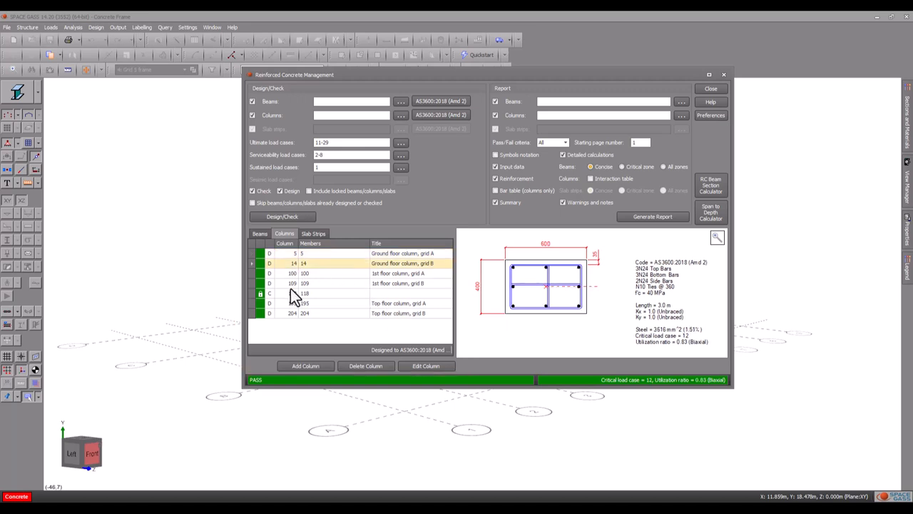
click(302, 294)
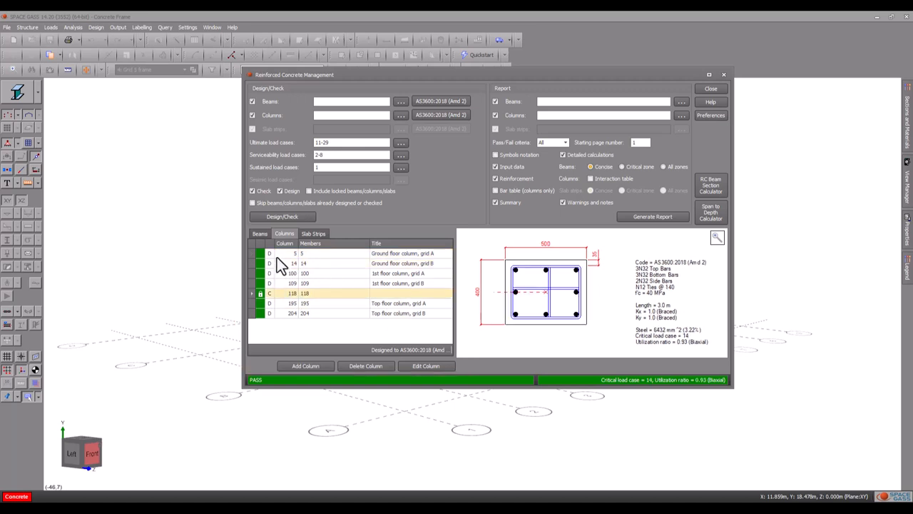
click(260, 234)
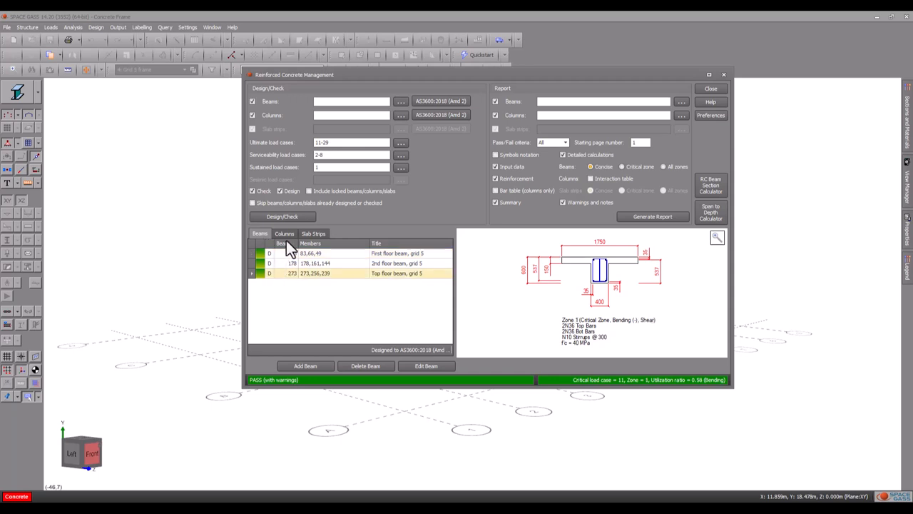
click(283, 234)
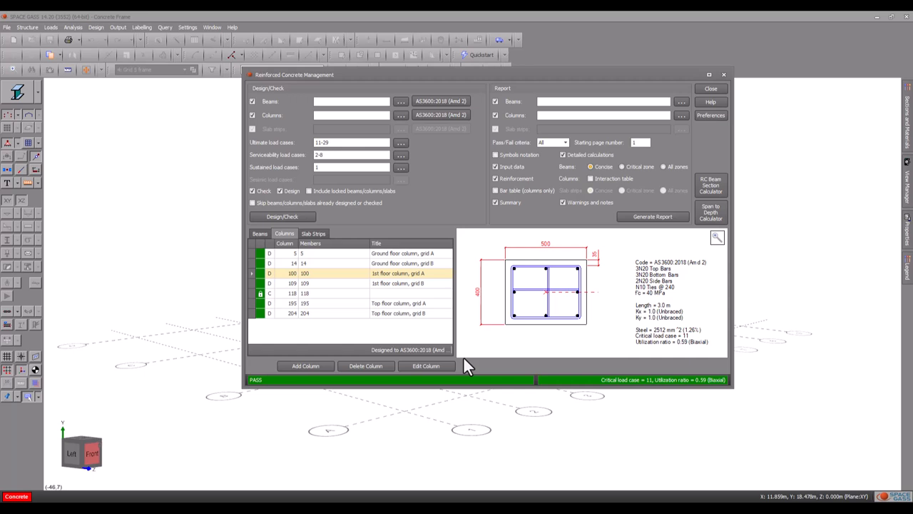
mouse_move(710, 114)
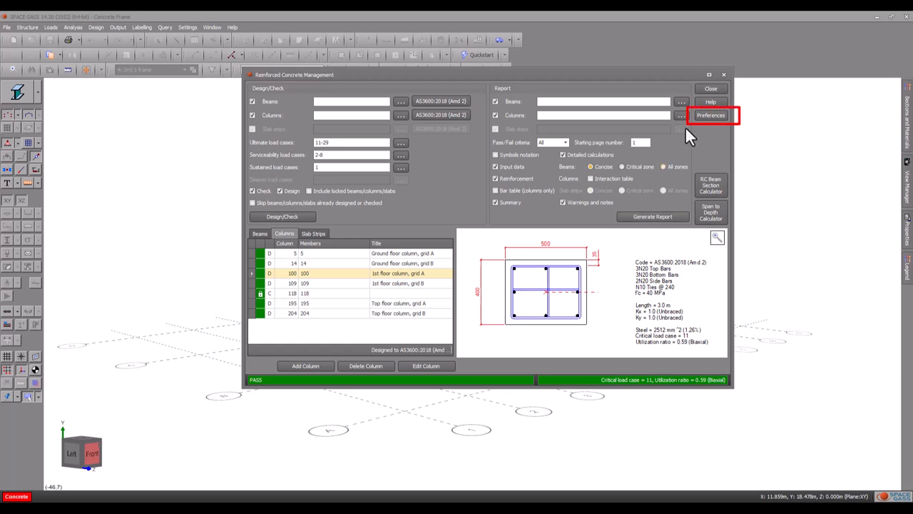
- Review the General, Beam and Column concrete design preferences and close them
click(711, 115)
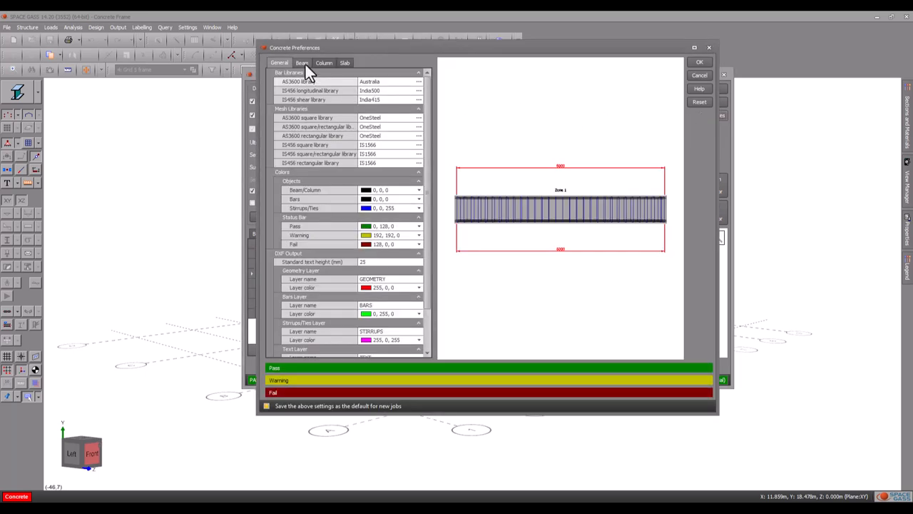
click(303, 63)
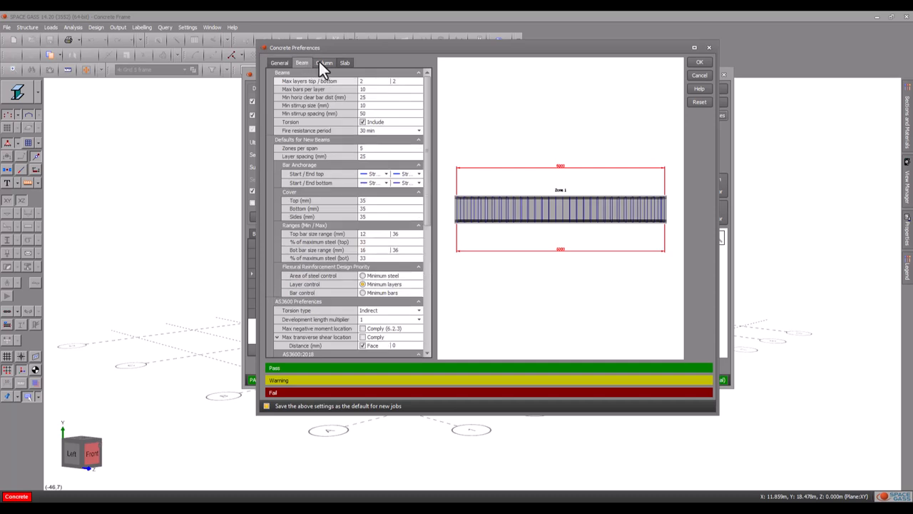
click(331, 63)
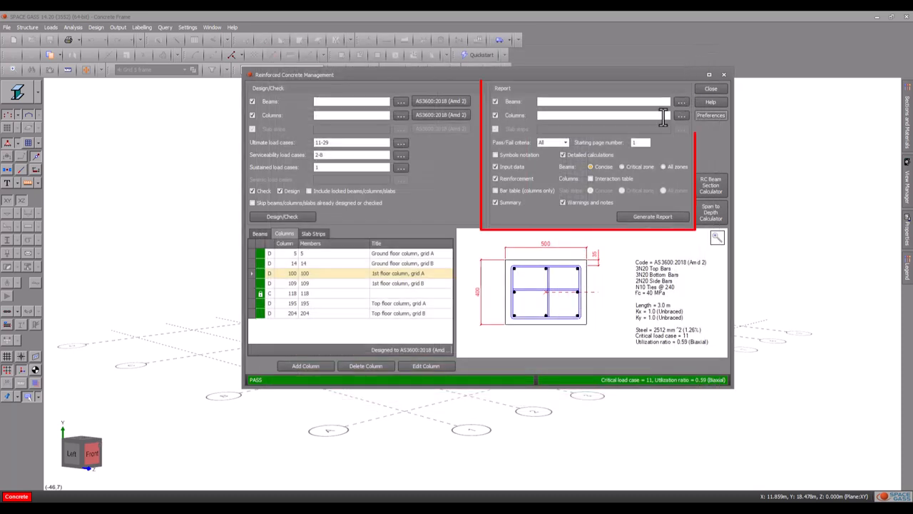
click(591, 178)
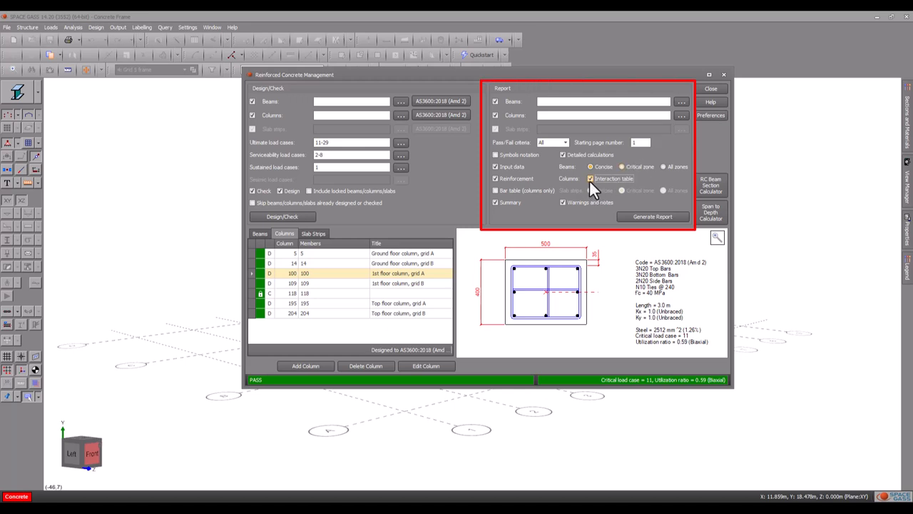
- Include the column interaction table in the report contents
click(652, 217)
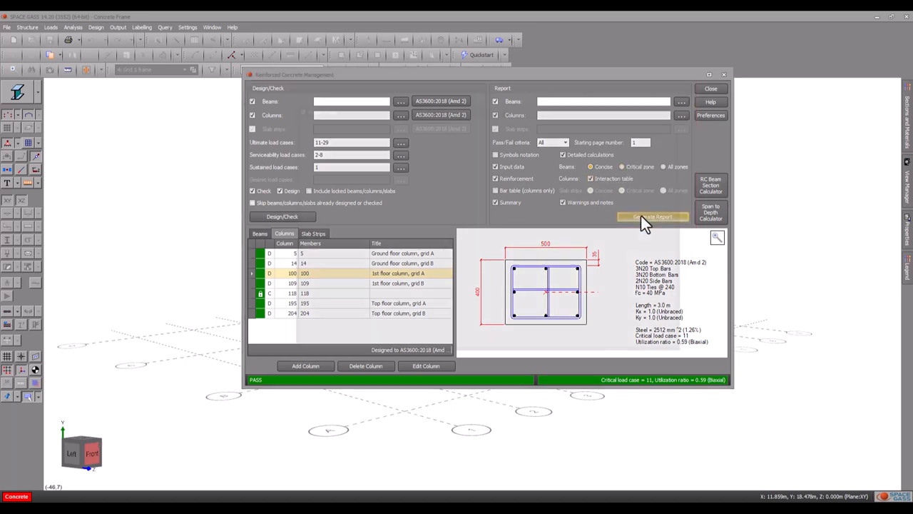
click(652, 217)
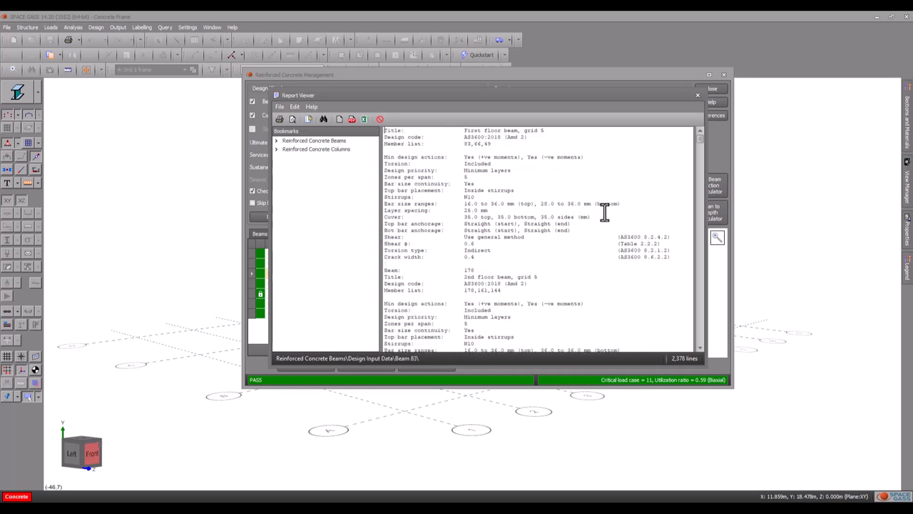
scroll(down, 3)
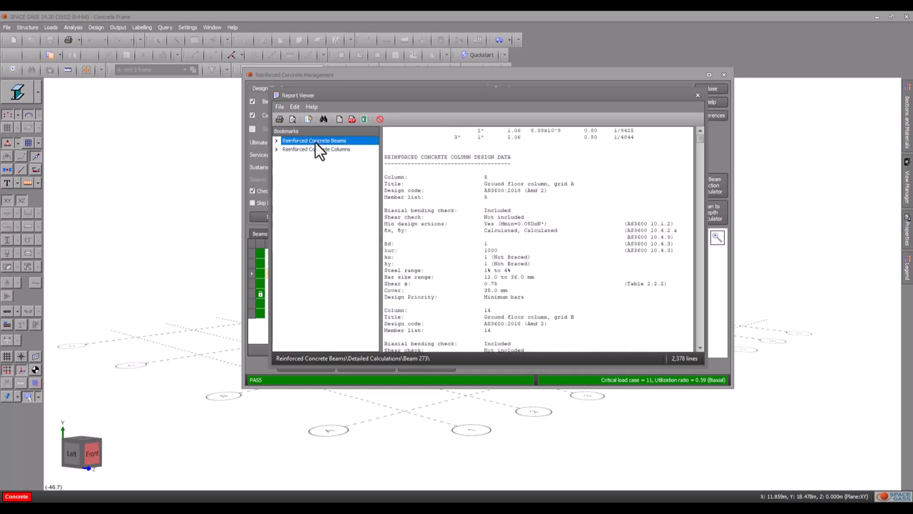
click(308, 157)
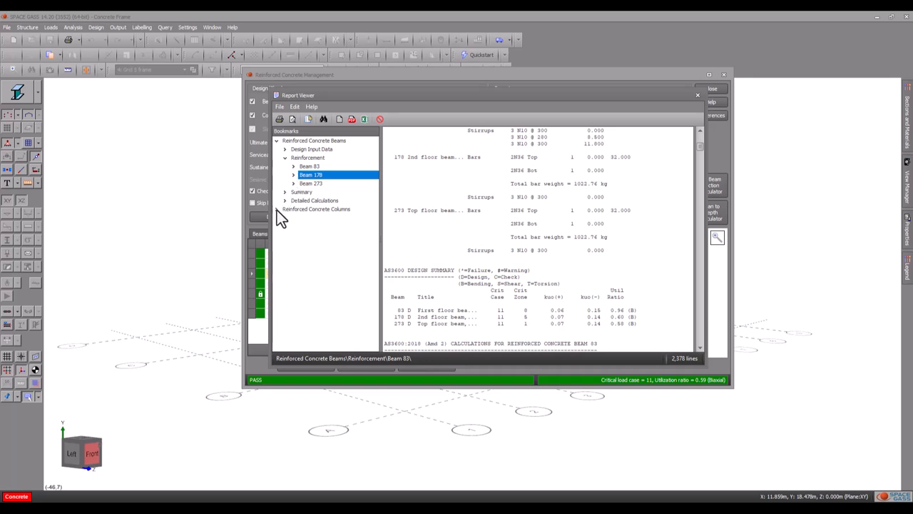
click(311, 217)
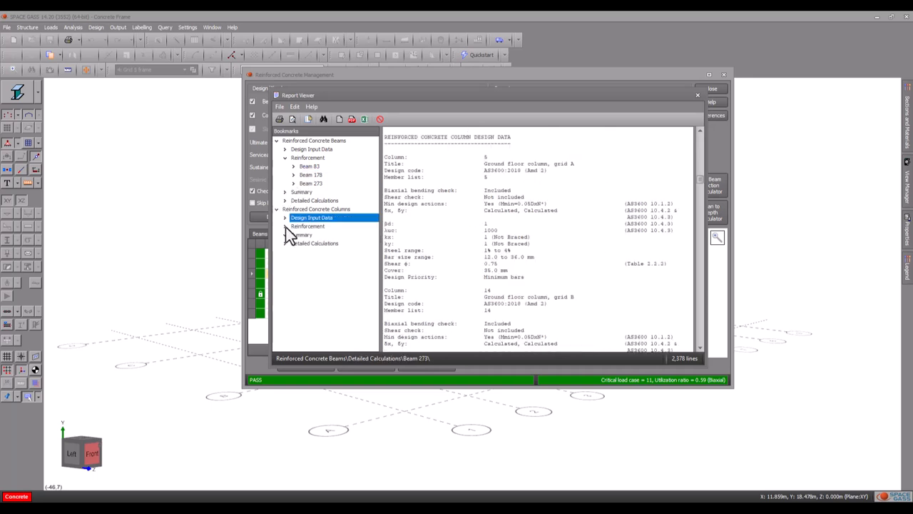
click(286, 225)
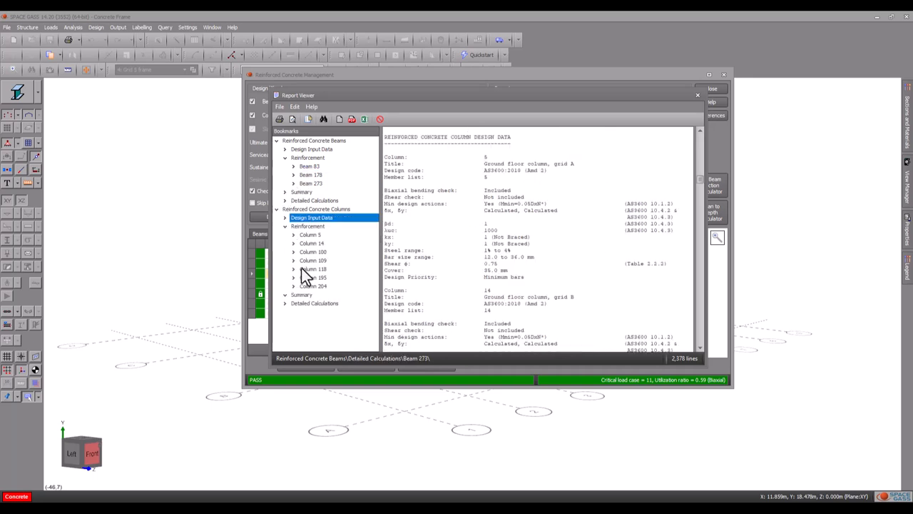
click(313, 268)
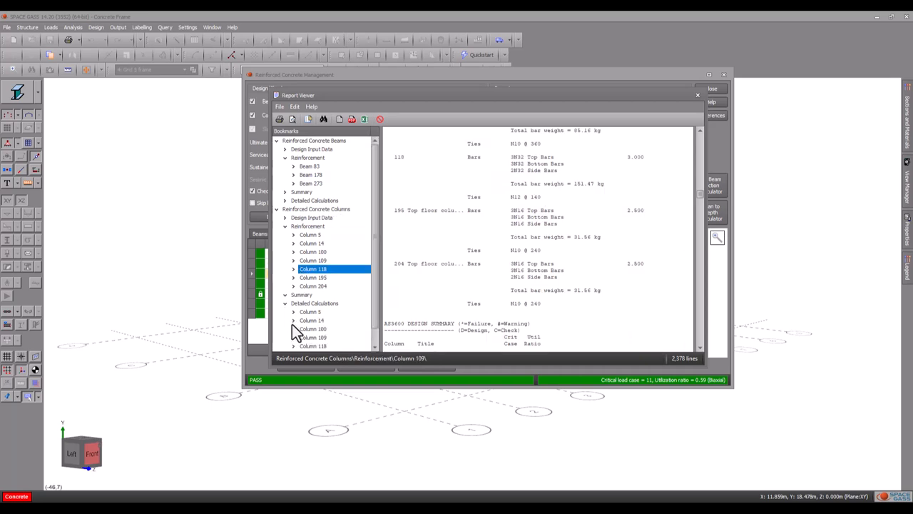
click(314, 337)
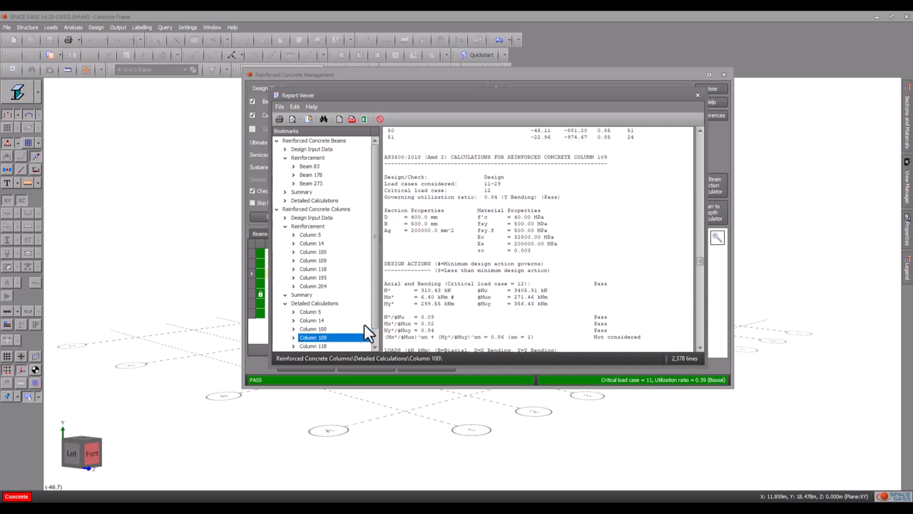
mouse_move(695, 97)
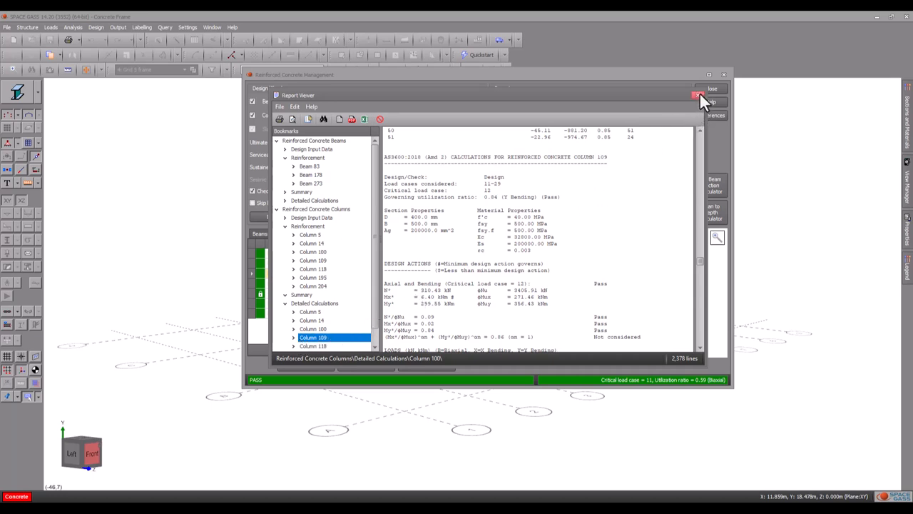
click(694, 97)
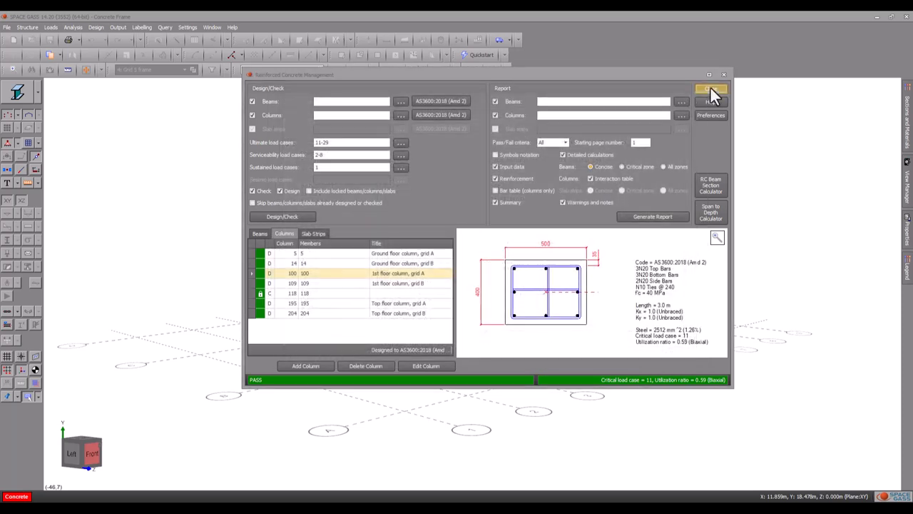